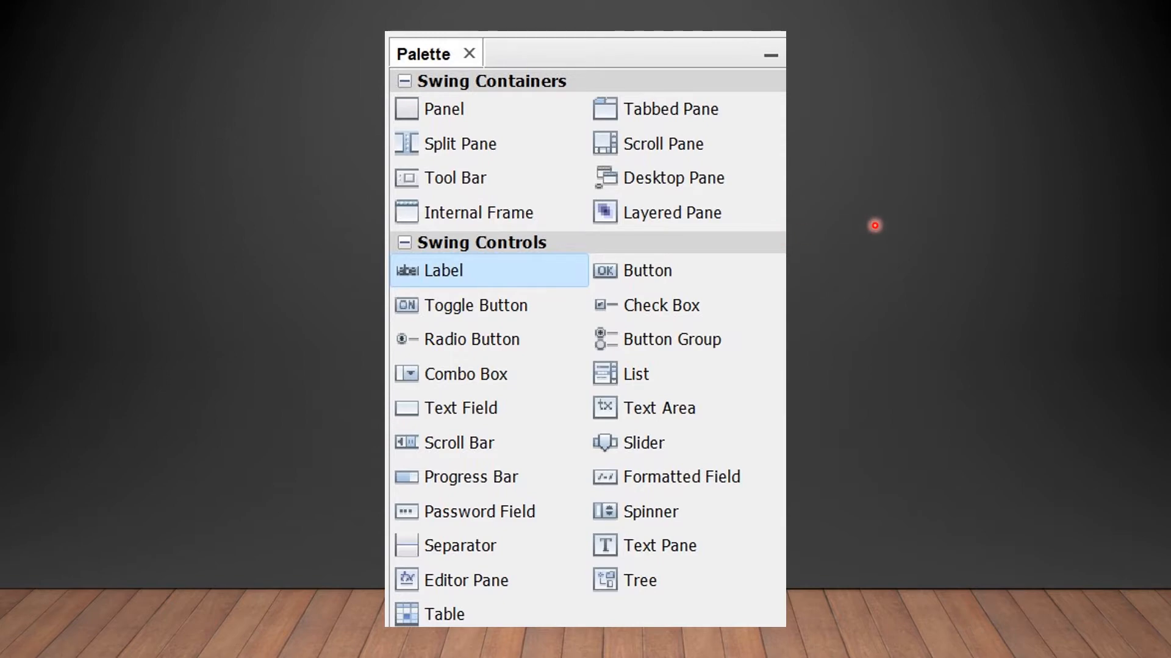
{"action": "mouse_move", "coordinate": [304, 325]}
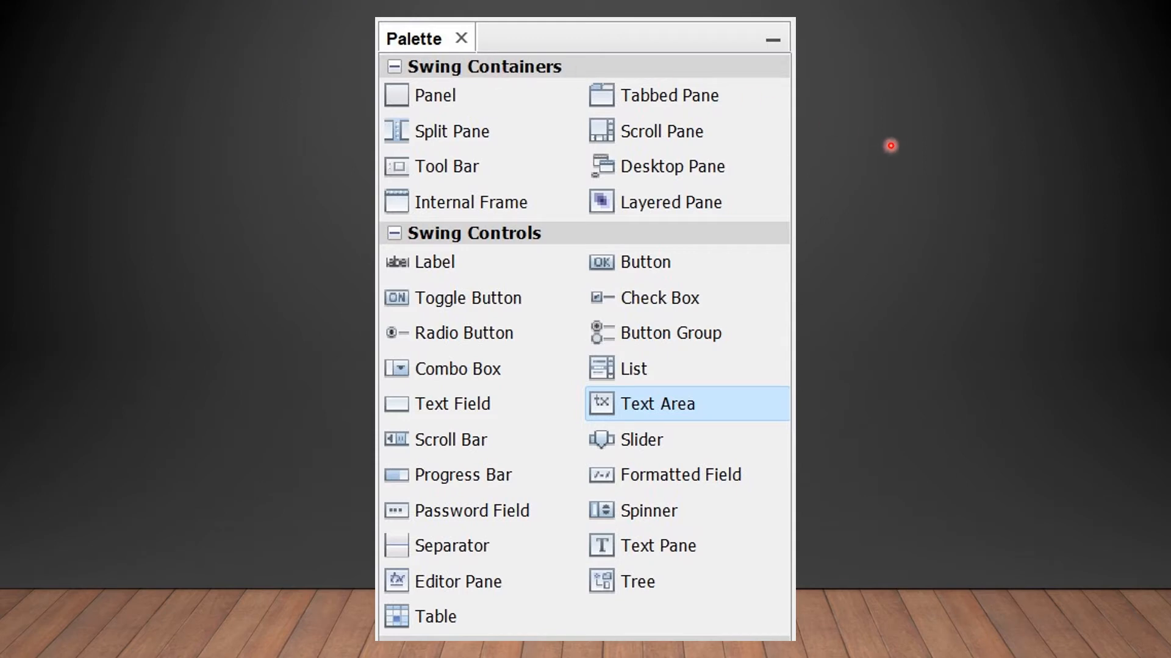
{"action": "mouse_move", "coordinate": [928, 483]}
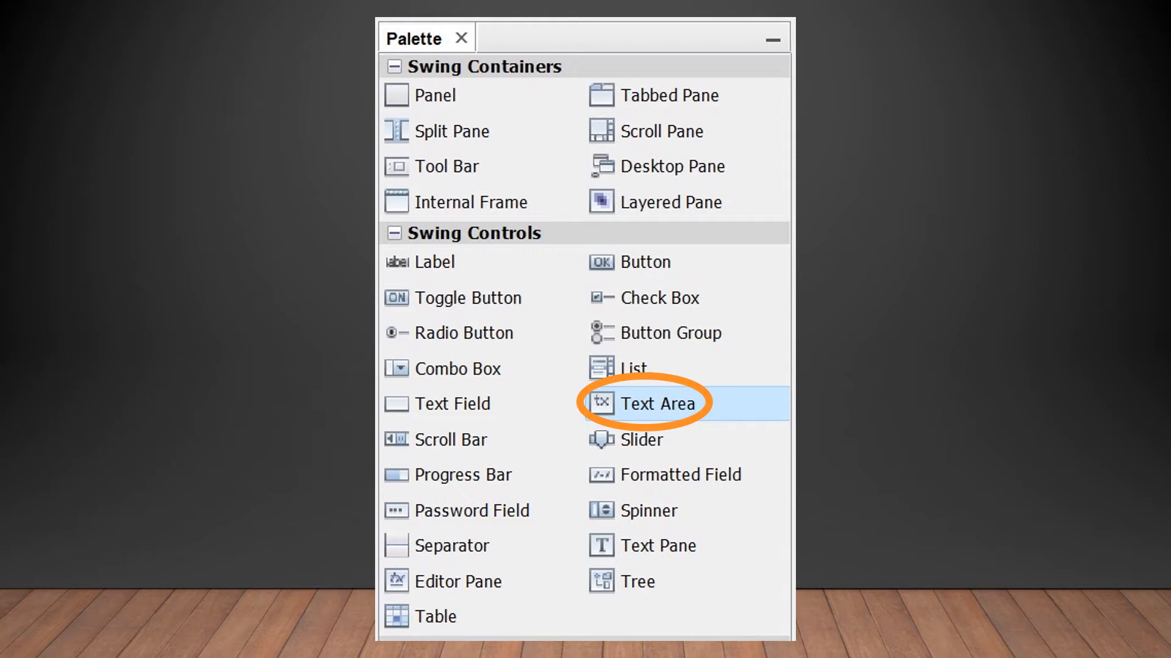
- Advance from the palette's Text Area entry to the form-layout slide with the placed JTextArea
{"action": "left_click", "coordinate": [651, 403]}
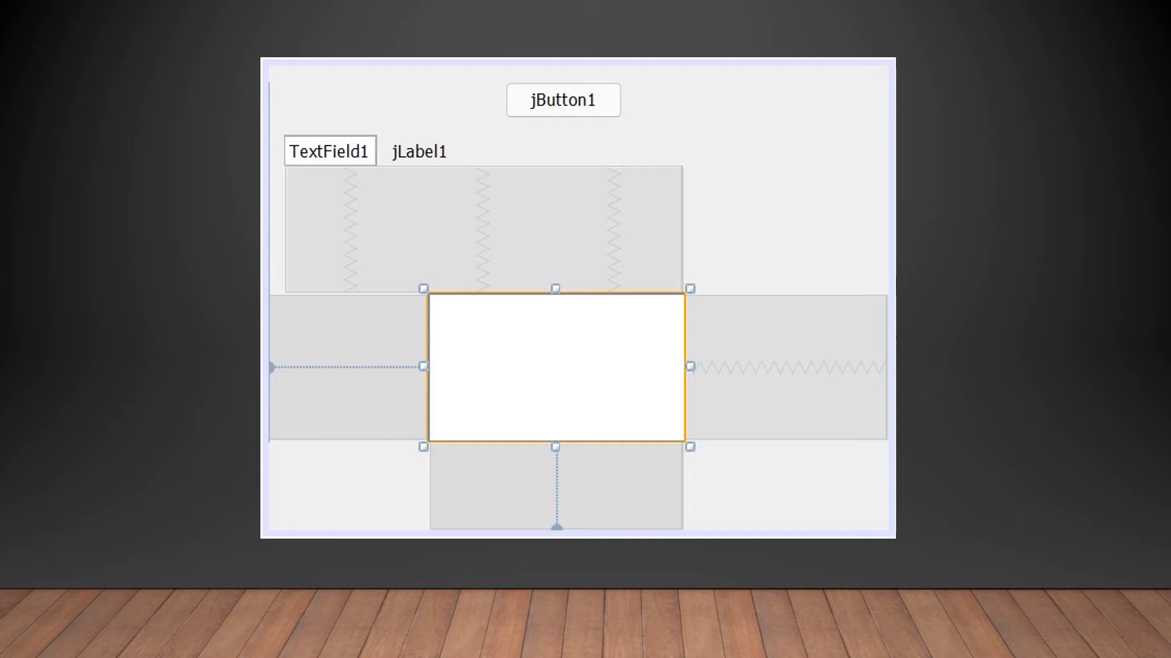
{"action": "left_click", "coordinate": [662, 466]}
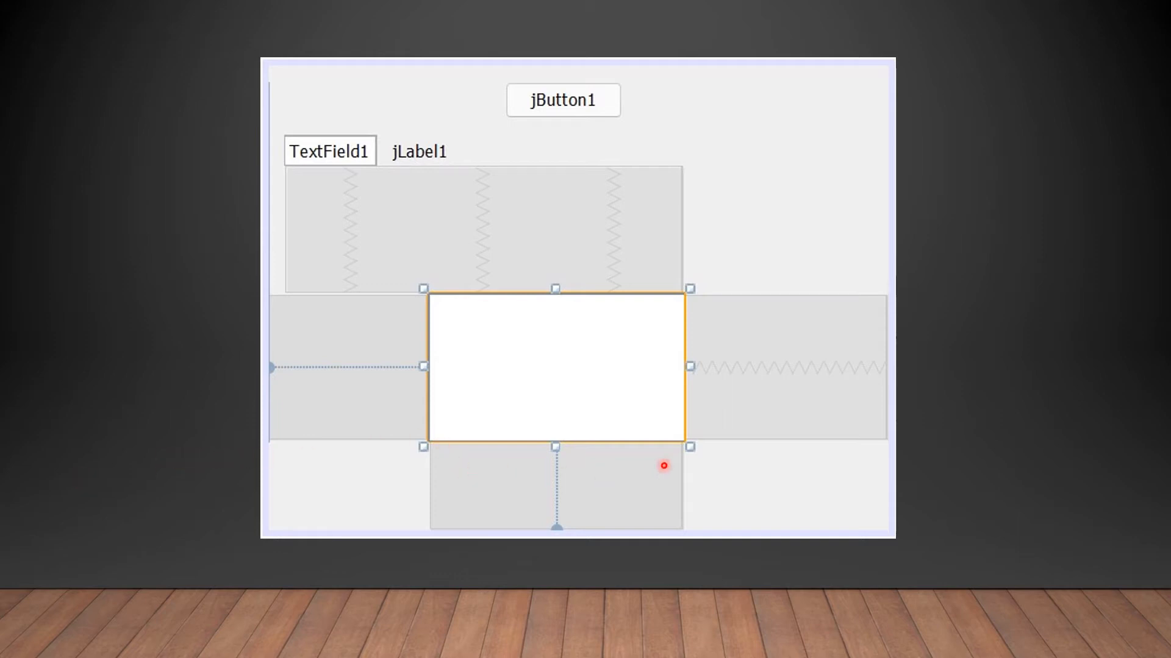
{"action": "mouse_move", "coordinate": [430, 449]}
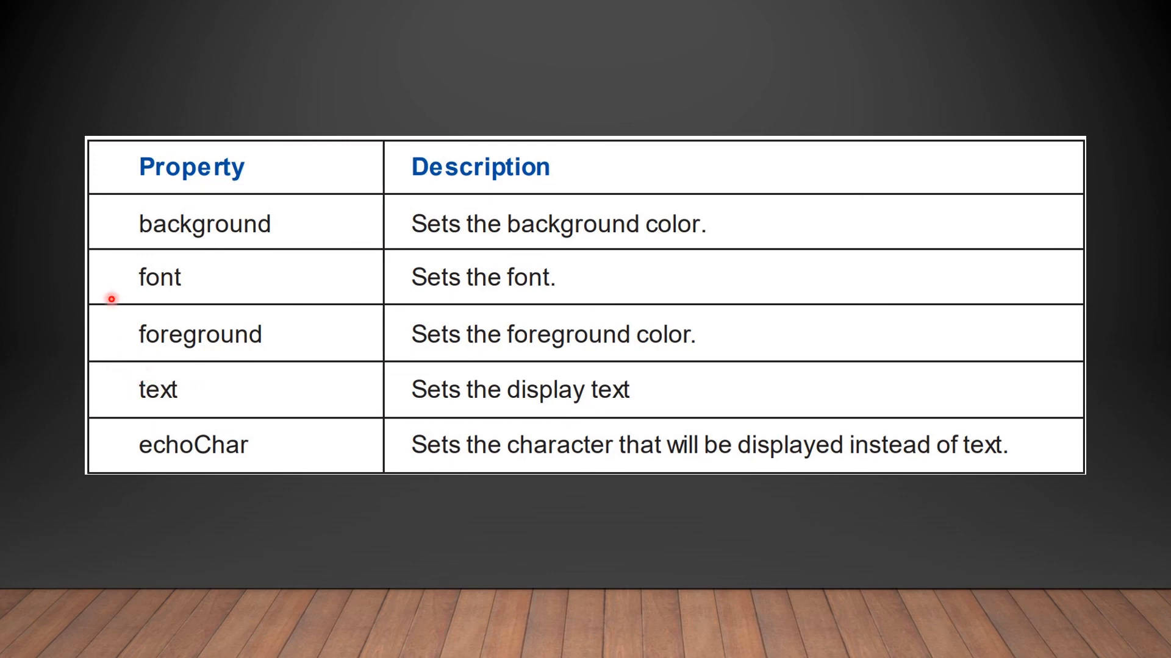
{"action": "mouse_move", "coordinate": [130, 213]}
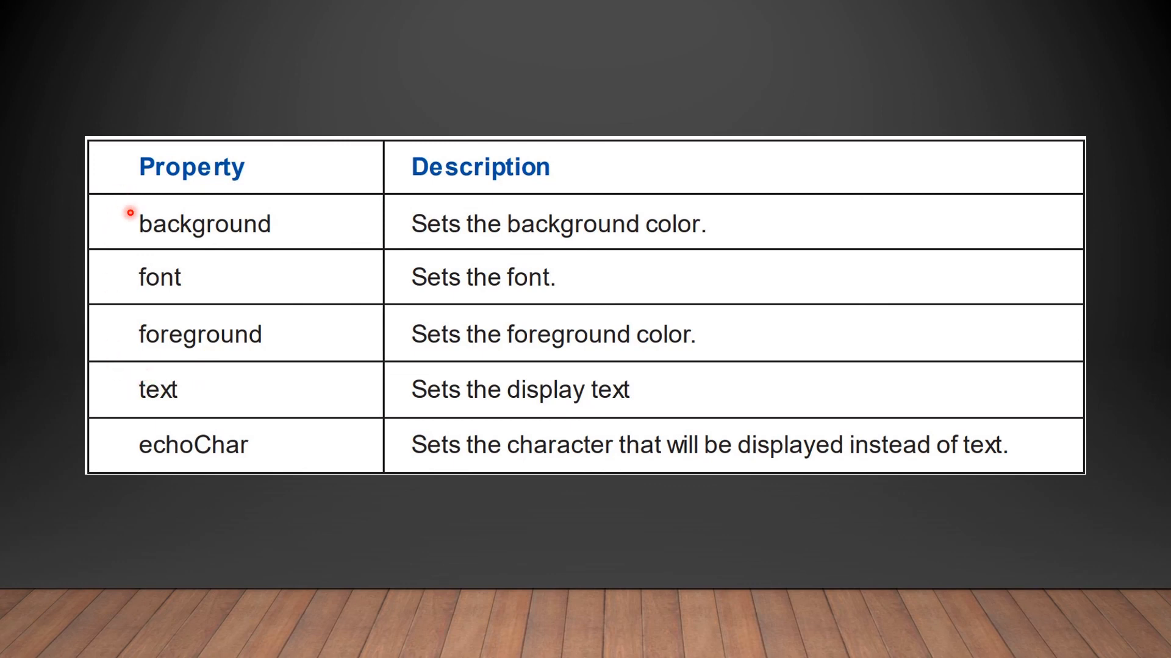
{"action": "mouse_move", "coordinate": [291, 449]}
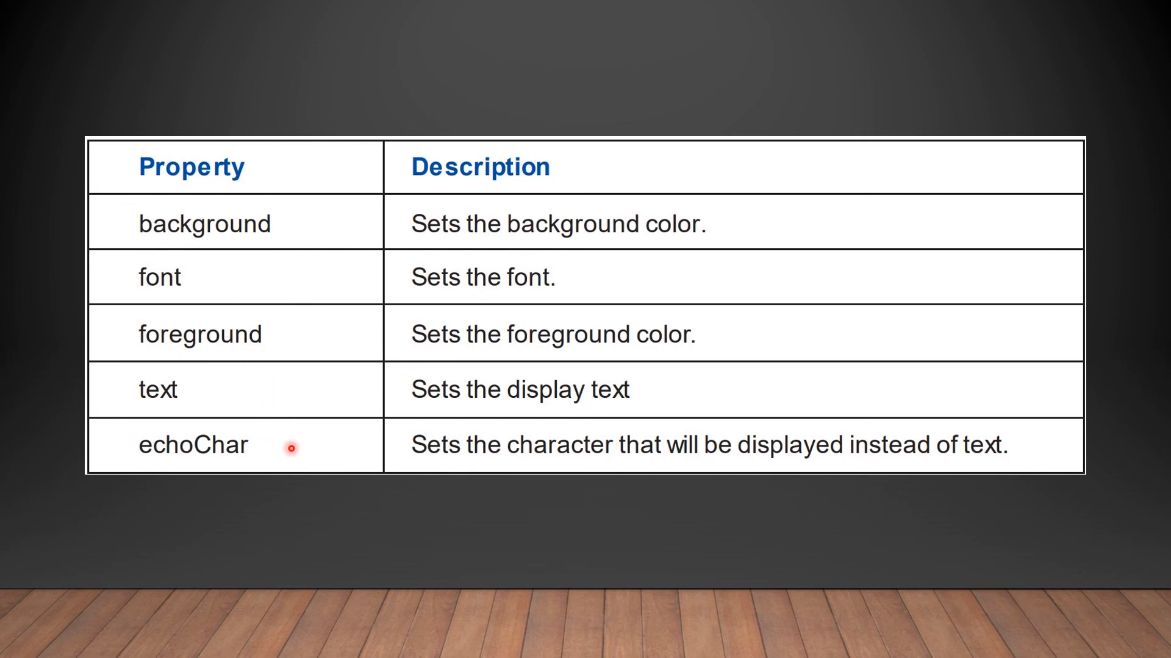
{"action": "mouse_move", "coordinate": [524, 480]}
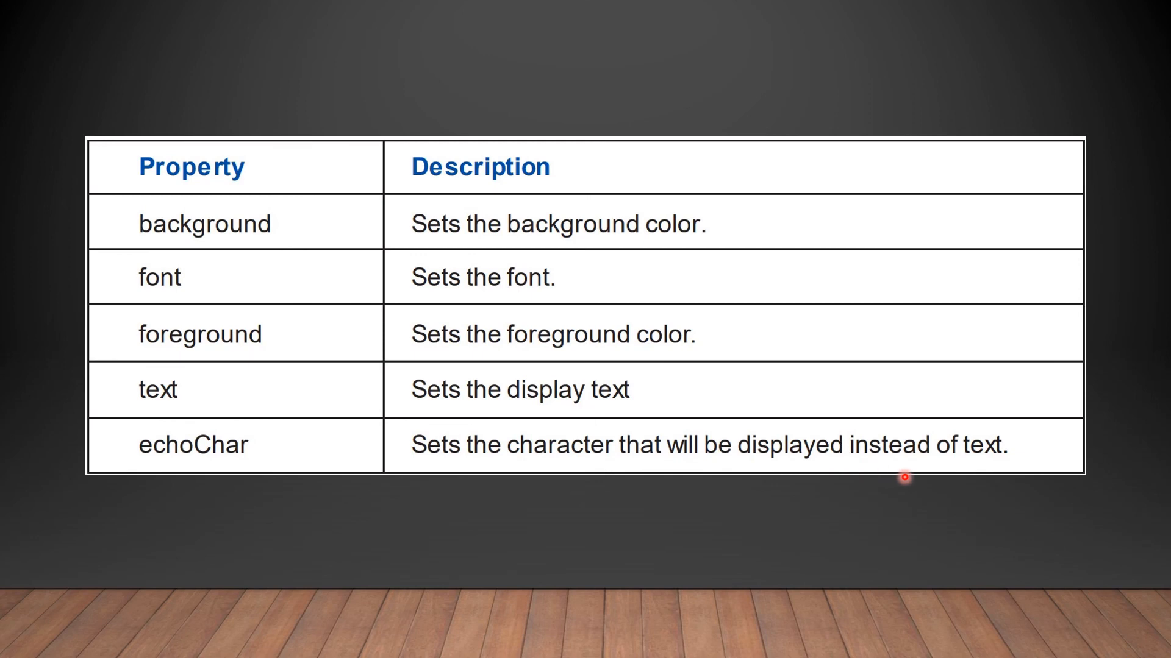
{"action": "mouse_move", "coordinate": [788, 435]}
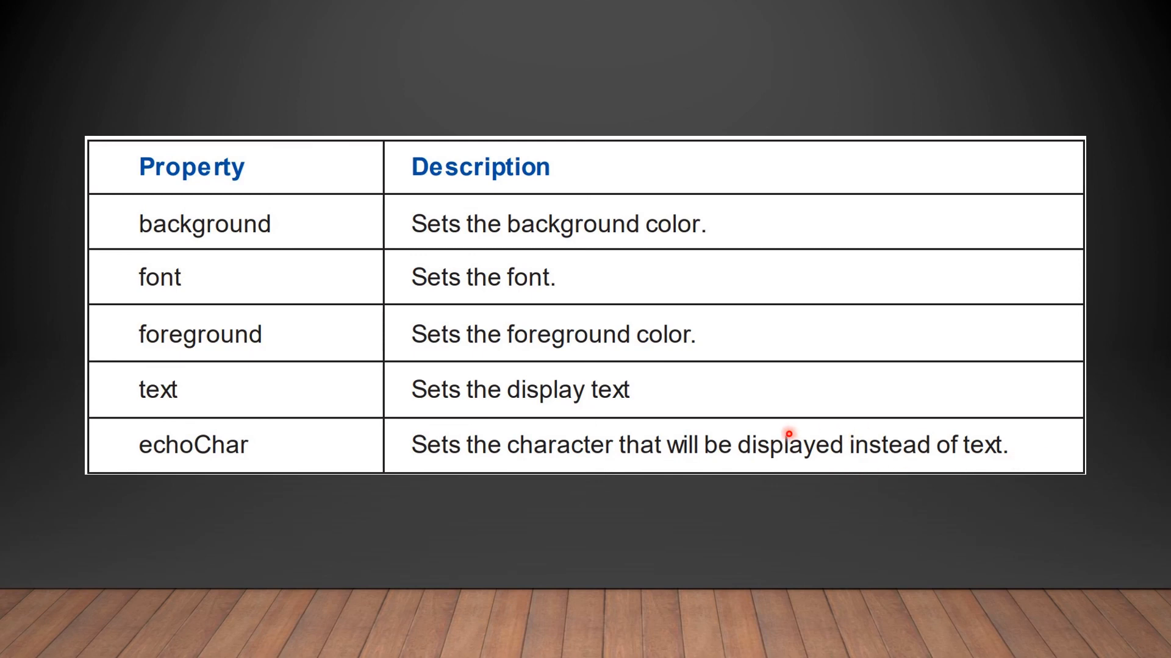